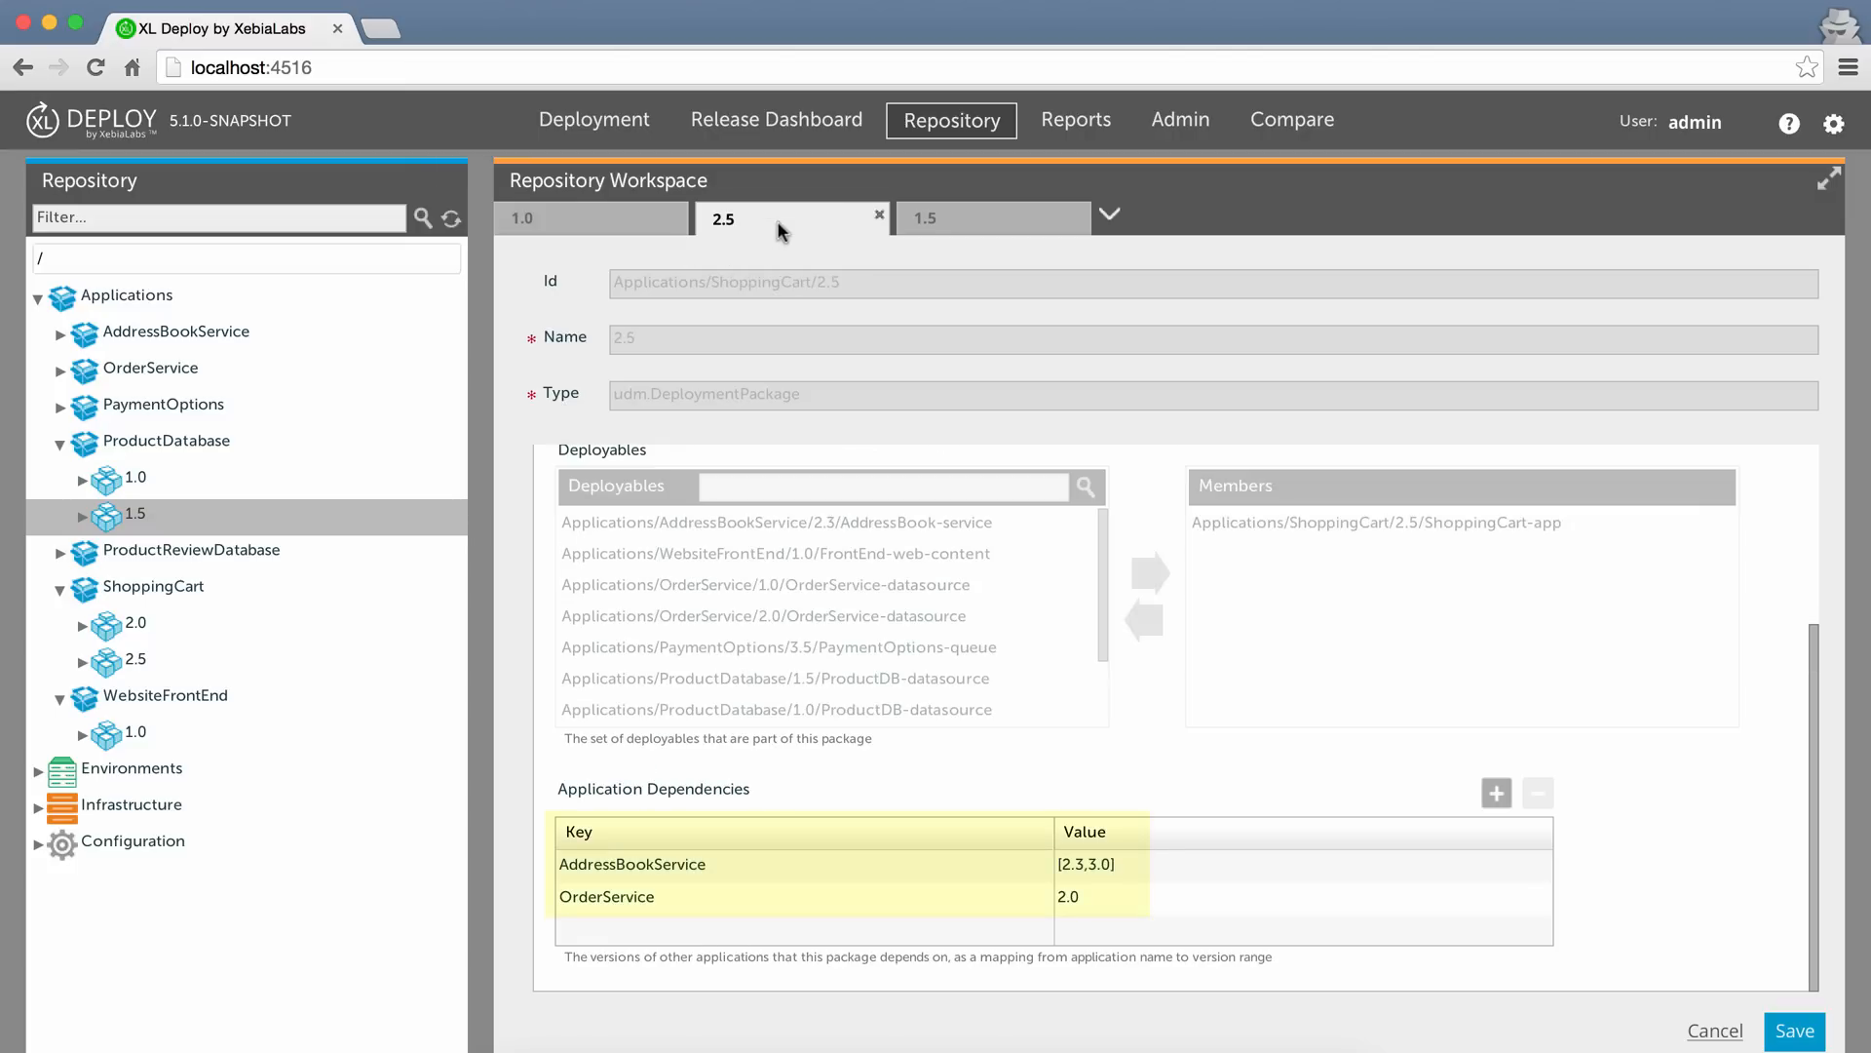
# Review the Application Dependencies tables of the ShoppingCart 2.5 and ProductDatabase 1.5 packages
pyautogui.click(967, 219)
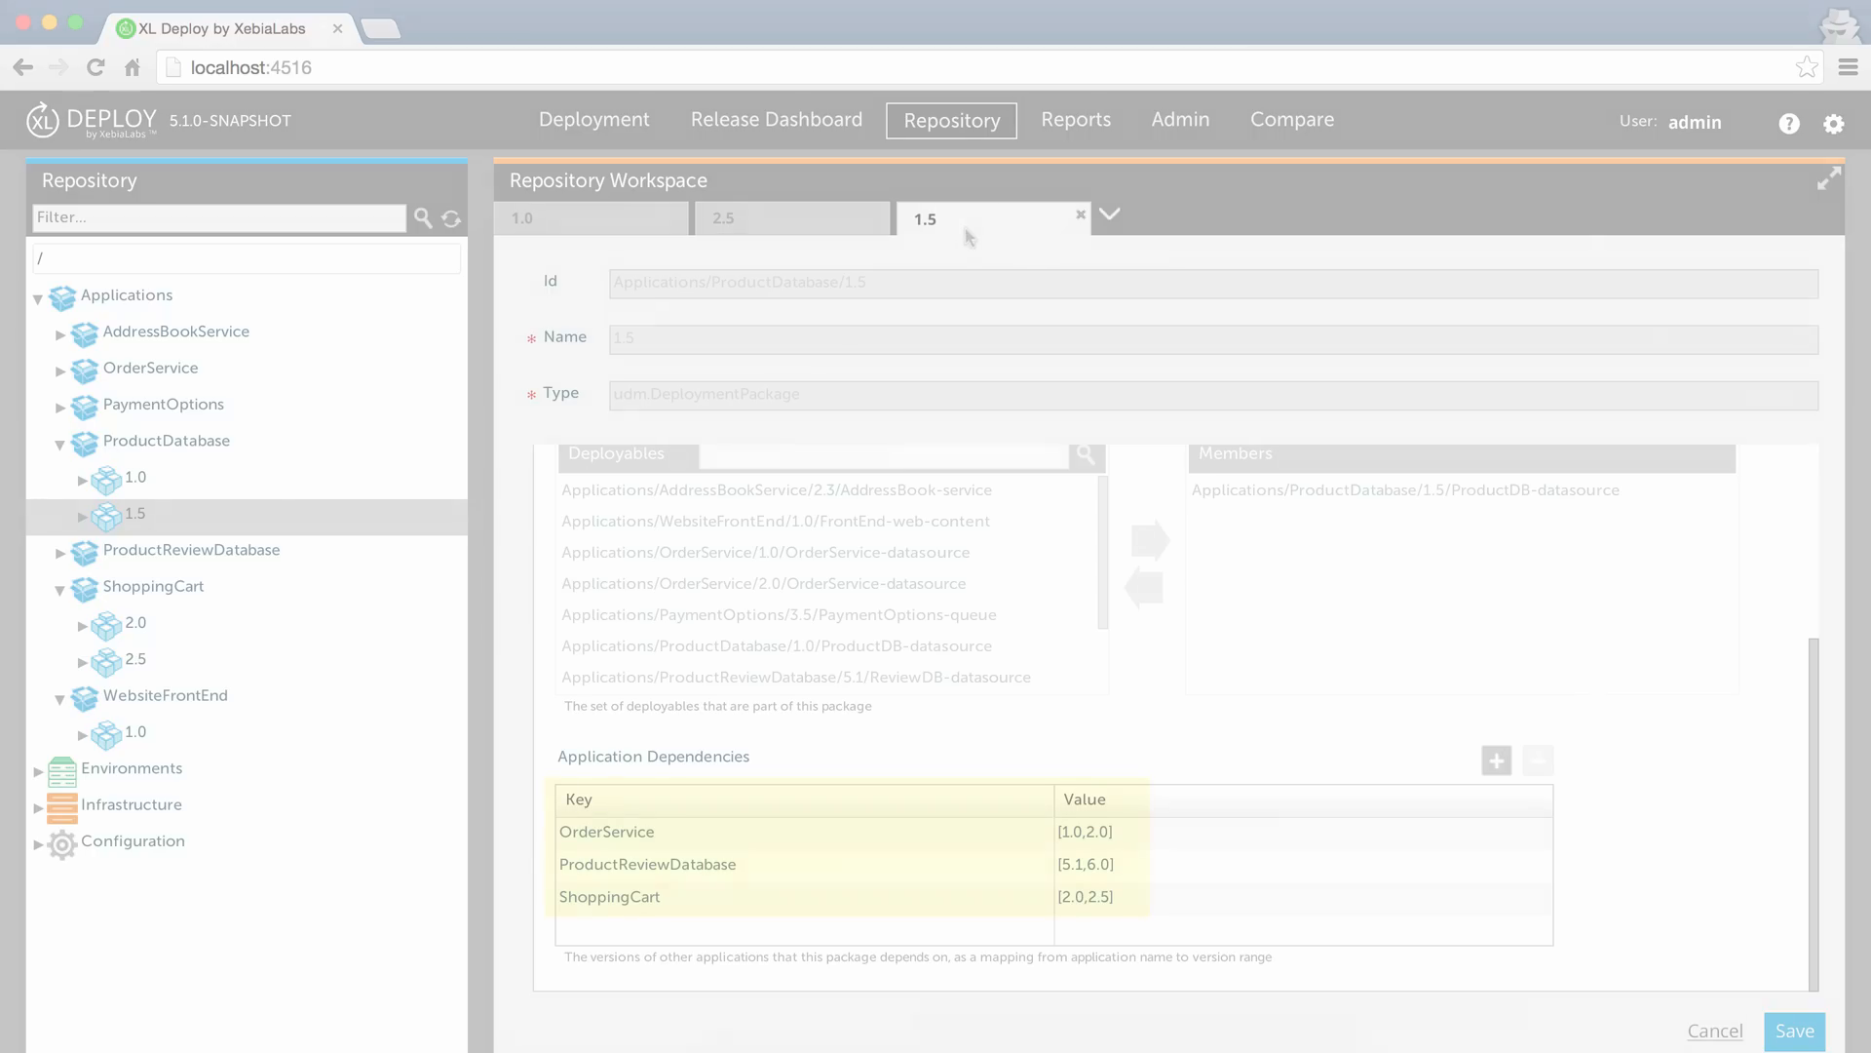
pyautogui.click(594, 119)
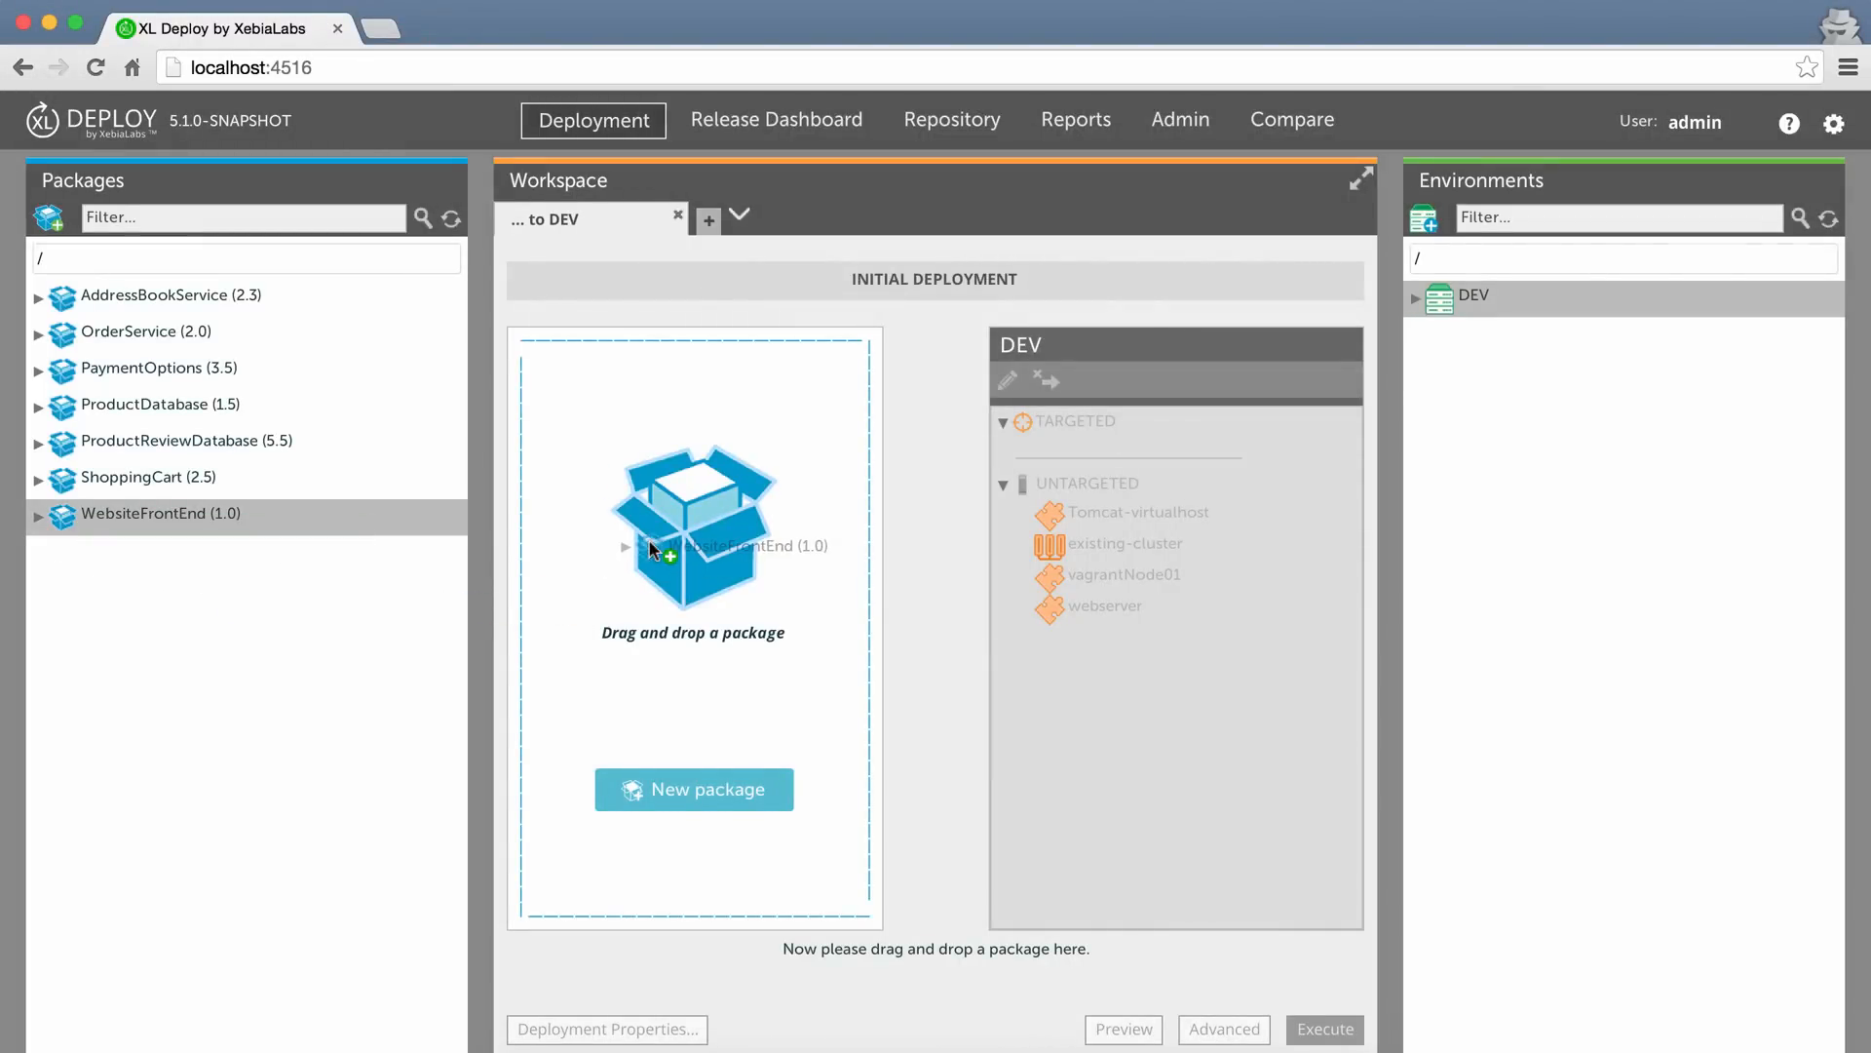
# Add WebsiteFrontEnd 1.0 to the DEV deployment, pulling in its six mapped dependencies
pyautogui.moveTo(161, 514); pyautogui.dragTo(692, 526)
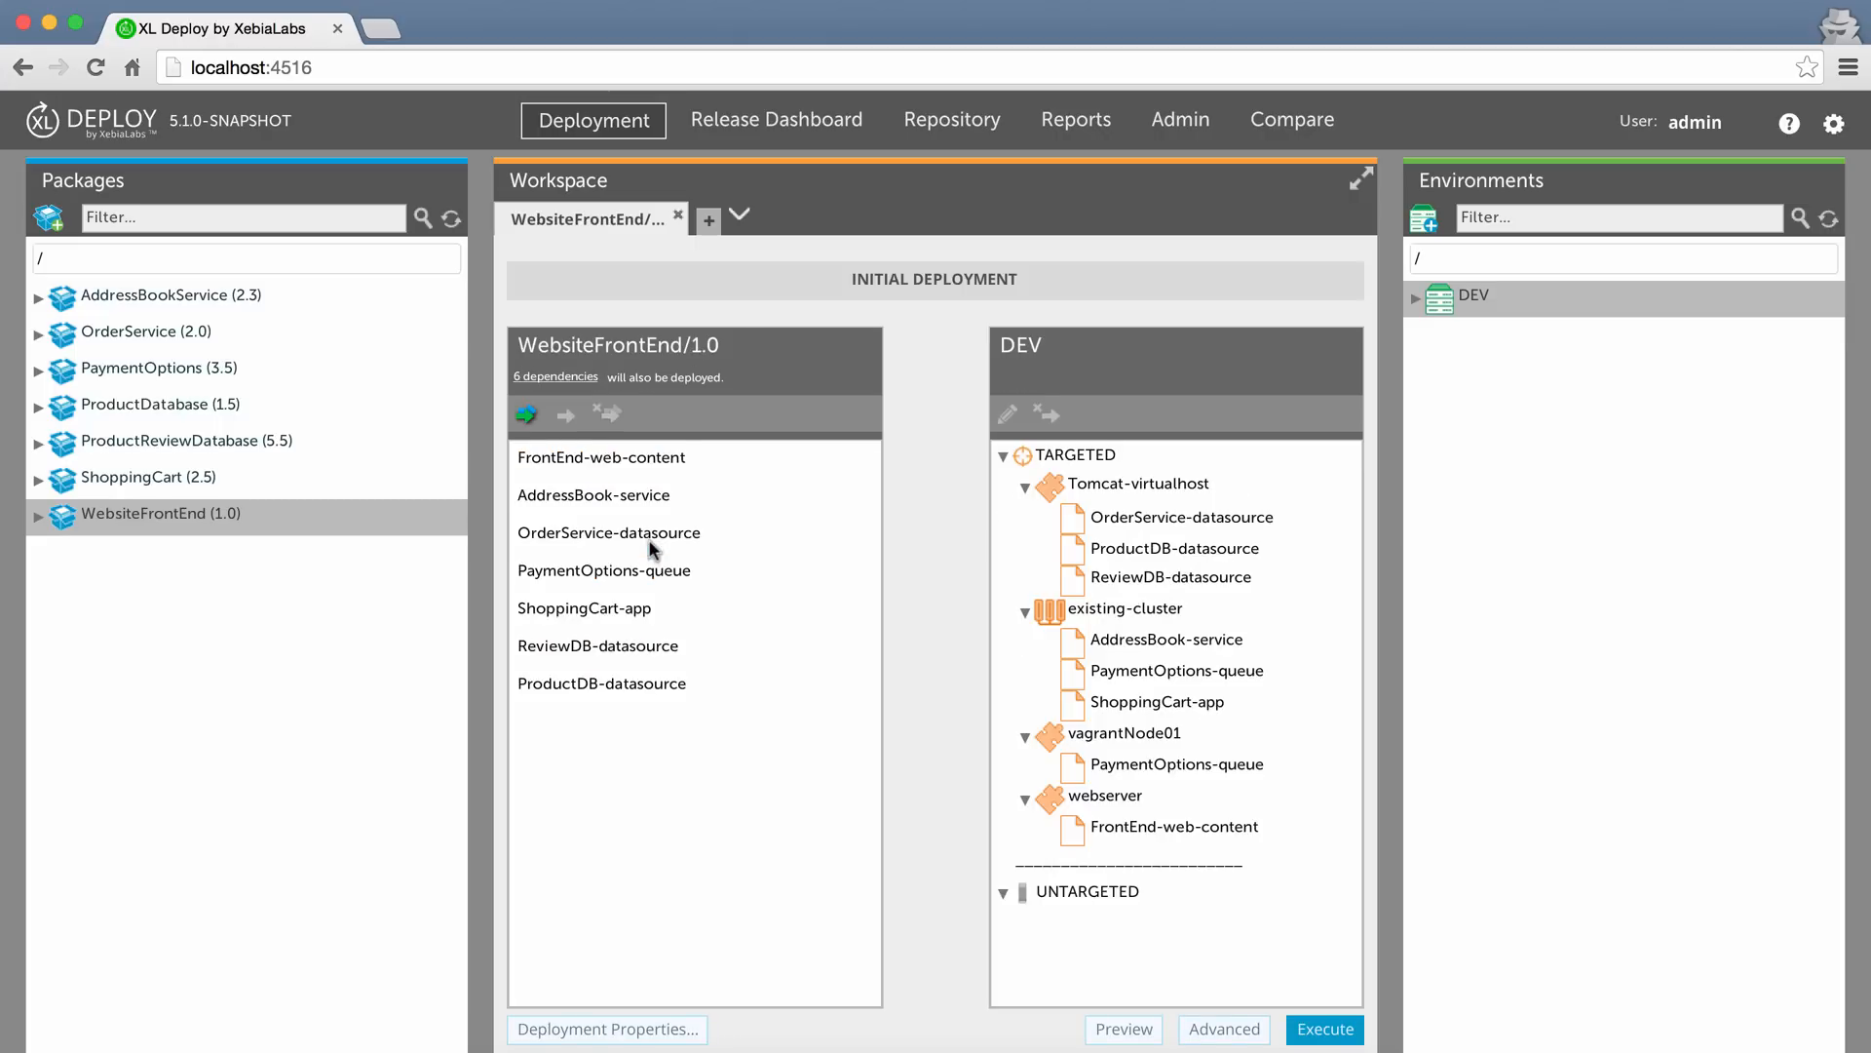
pyautogui.click(555, 376)
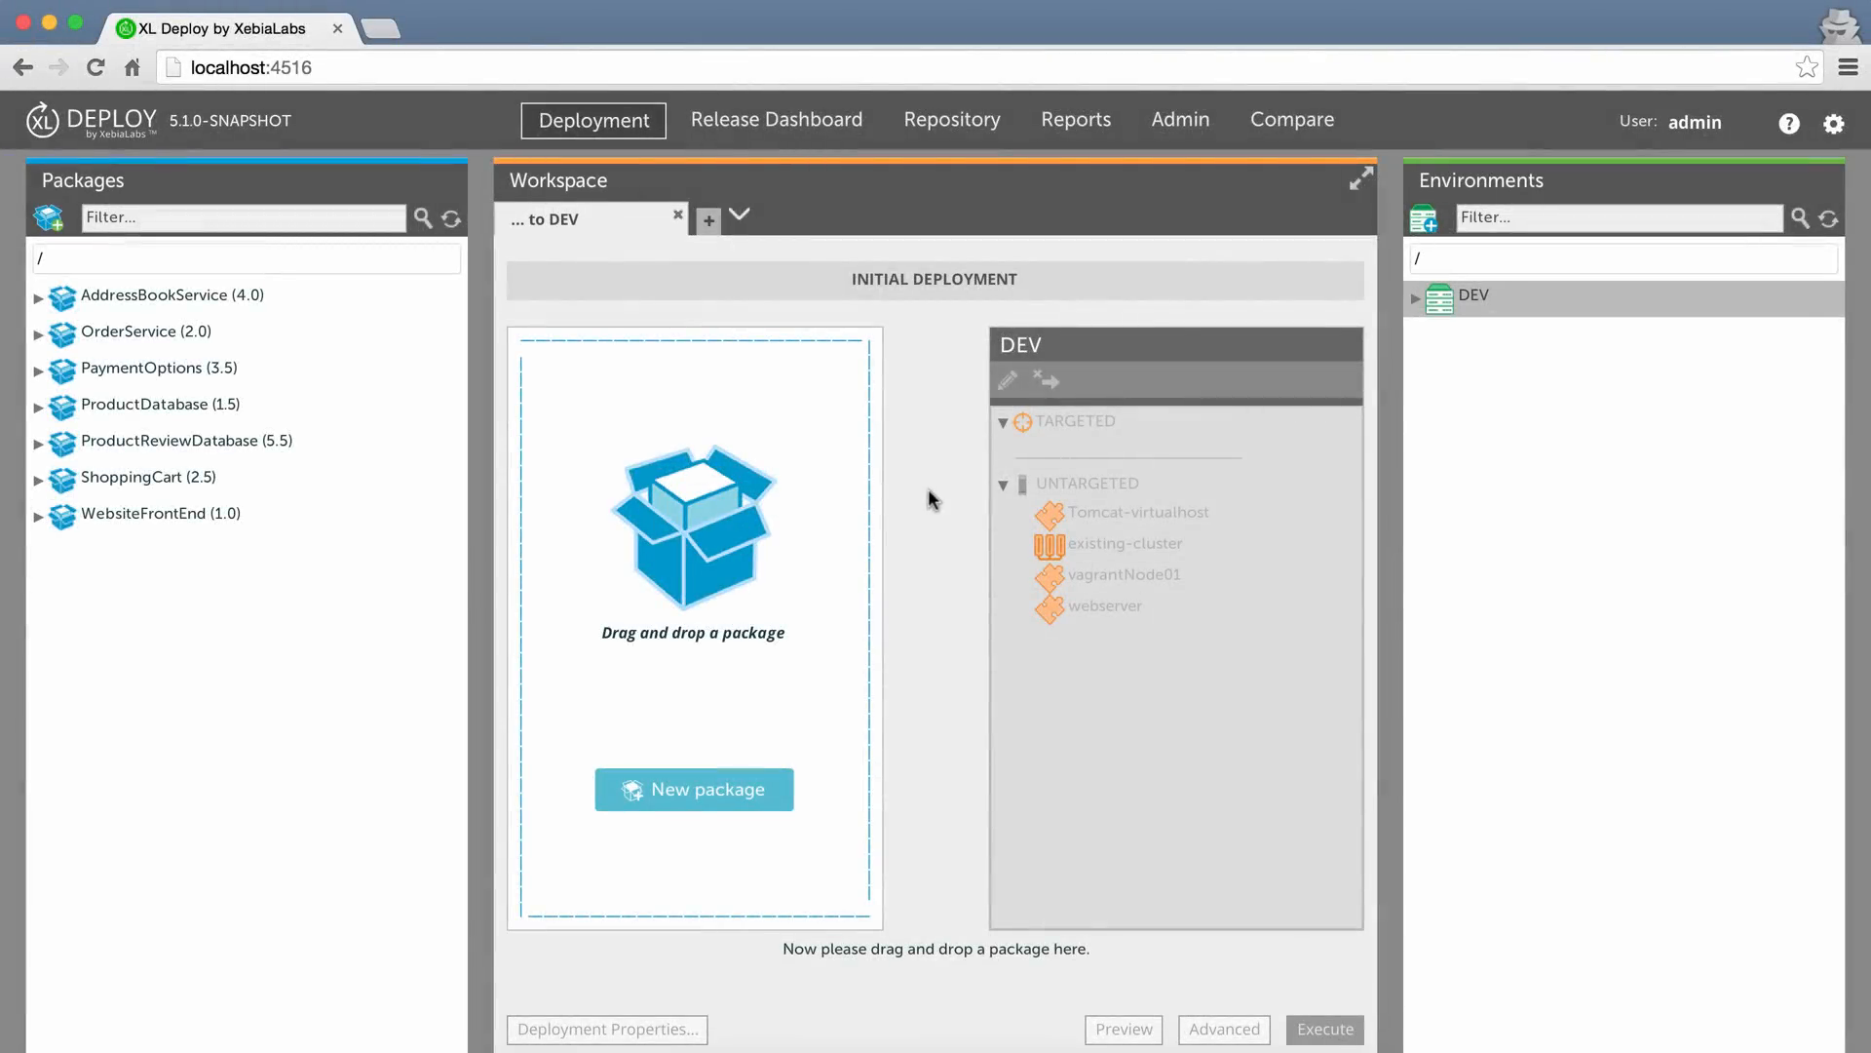
# Retry WebsiteFrontEnd 1.0 on DEV and acknowledge the unmatched AddressBookService [2.3,3.0] error
pyautogui.click(161, 513)
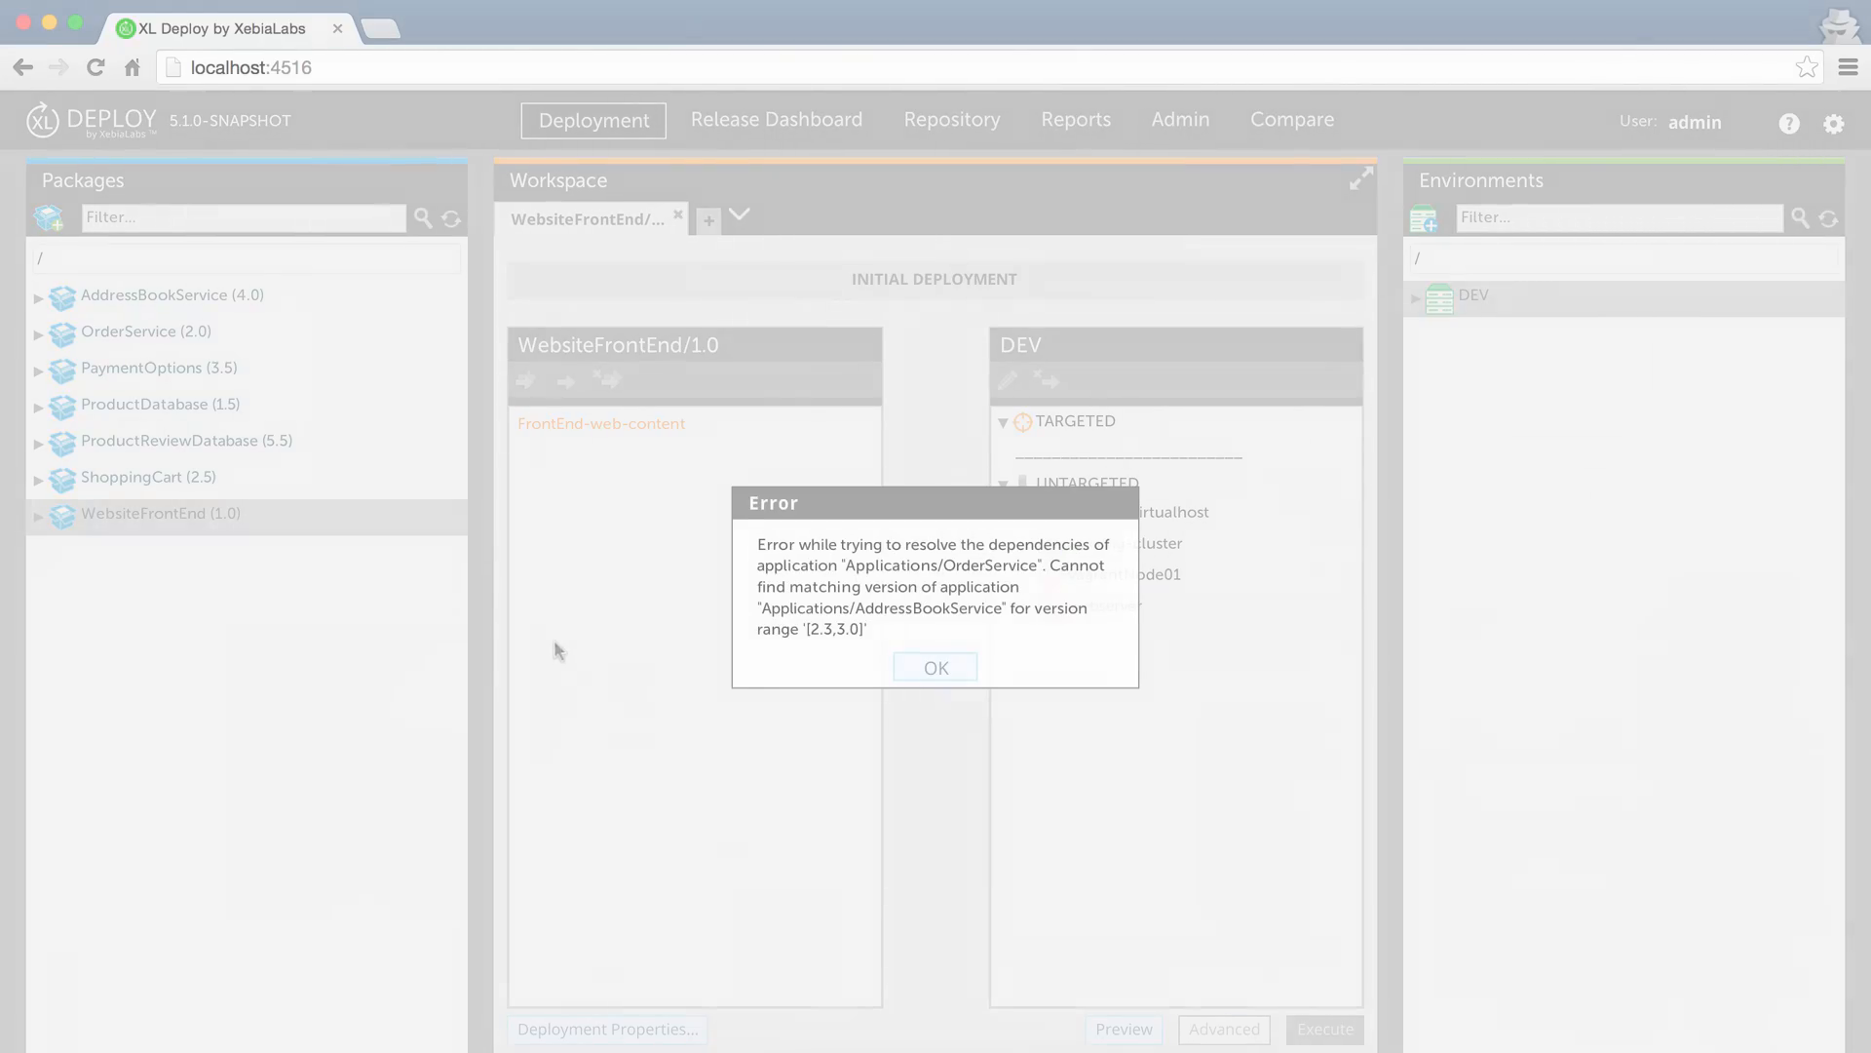
pyautogui.click(935, 666)
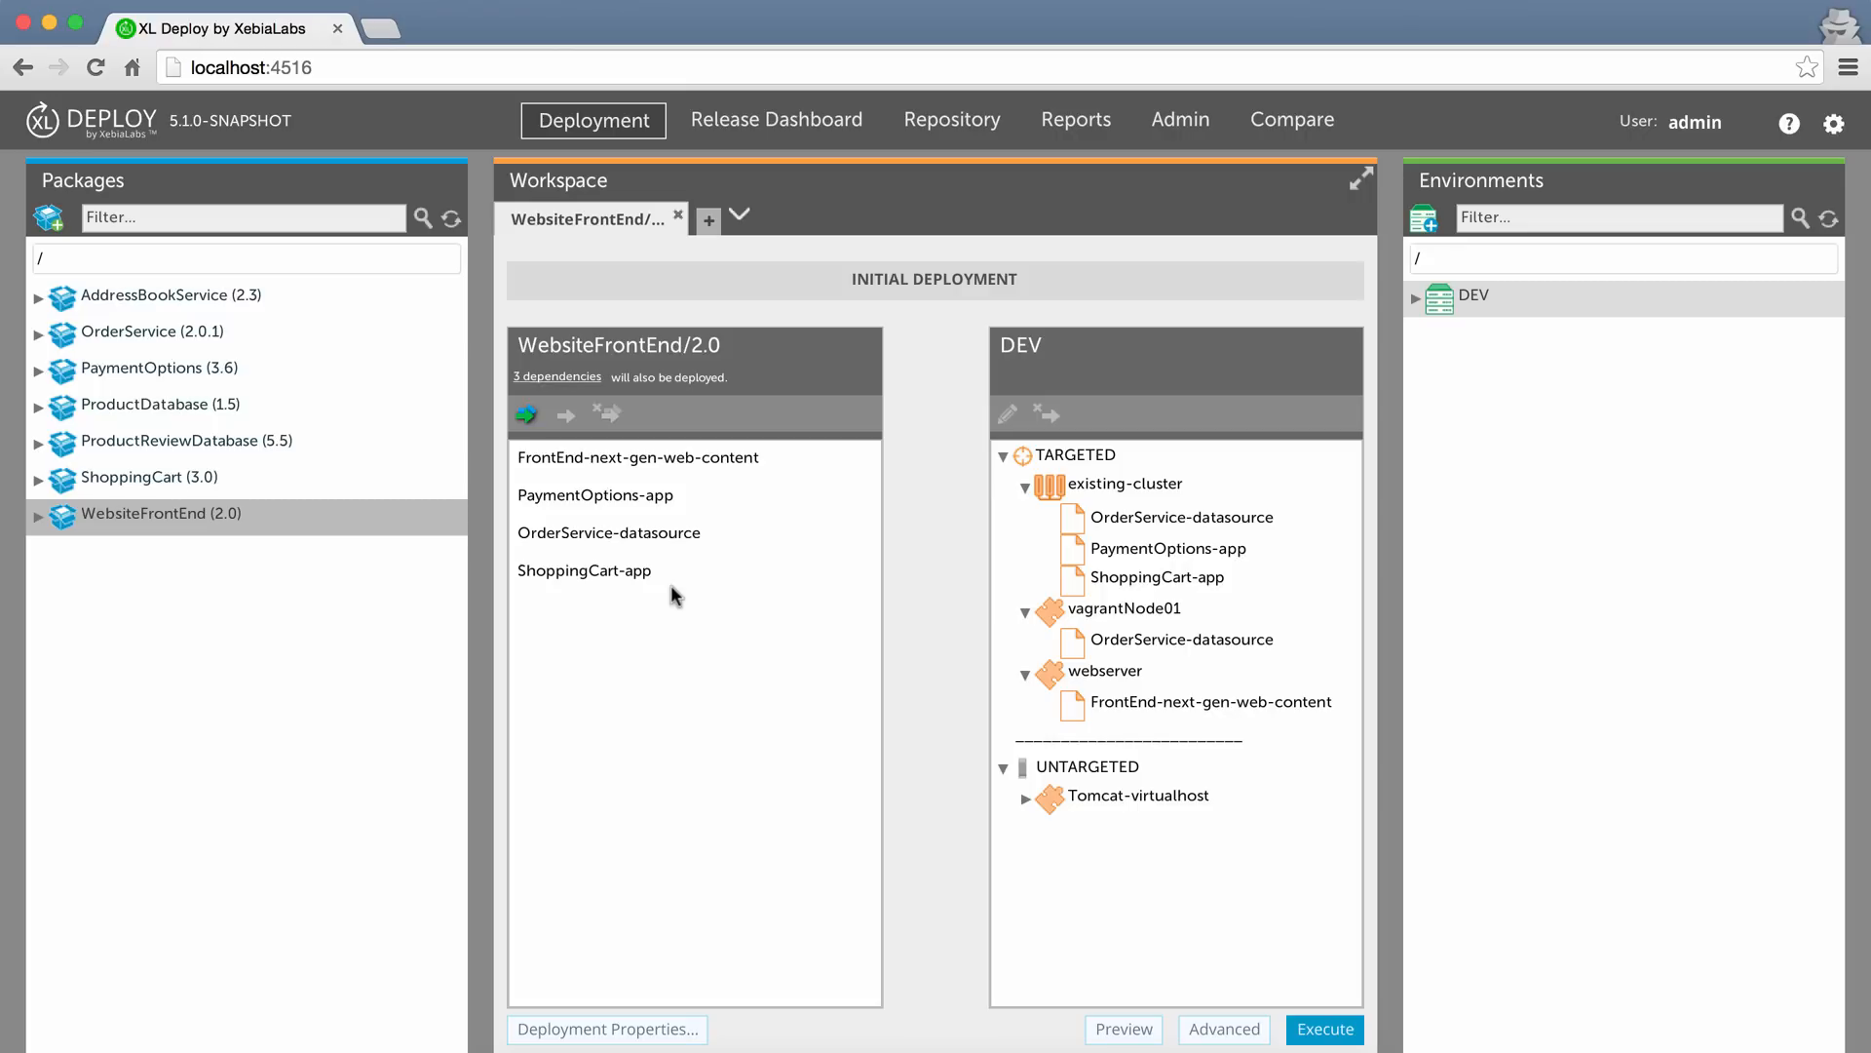
# List WebsiteFrontEnd 2.0's resolved dependencies: ShoppingCart 3.0, OrderService 2.0.1, PaymentOptions 3.6
pyautogui.click(556, 377)
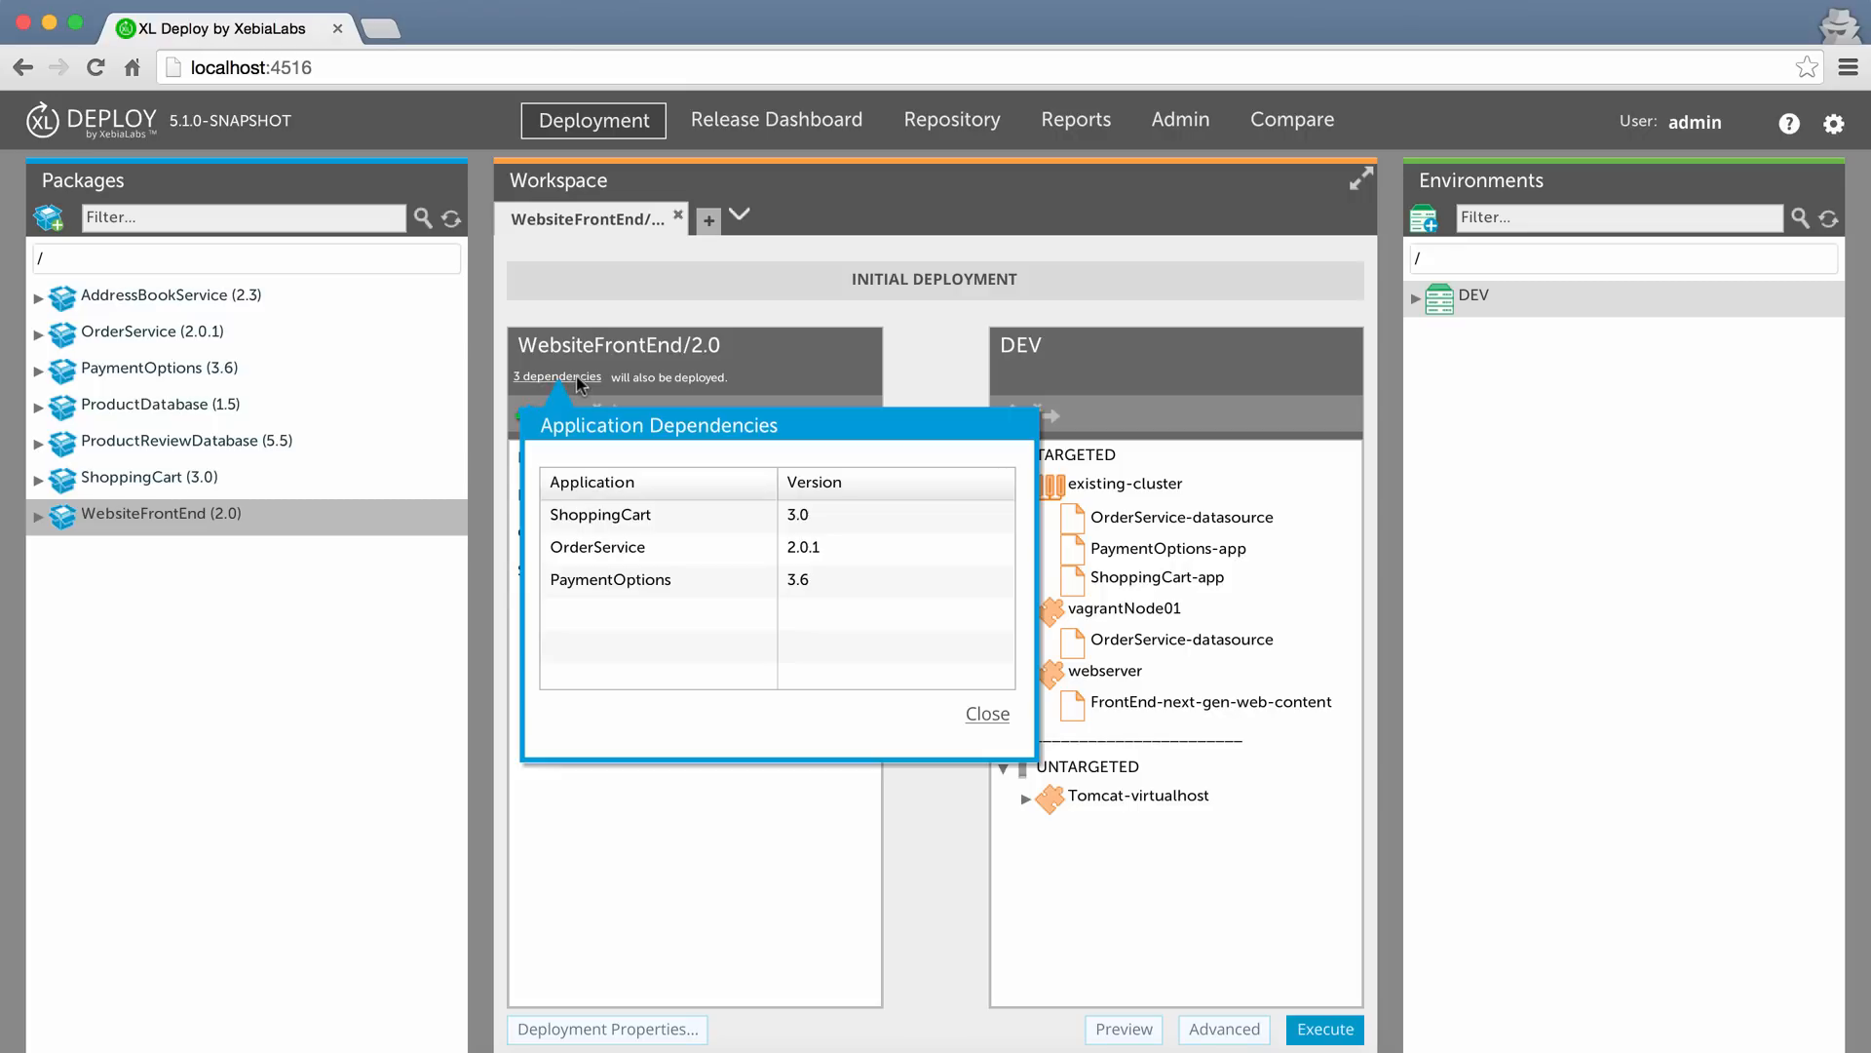